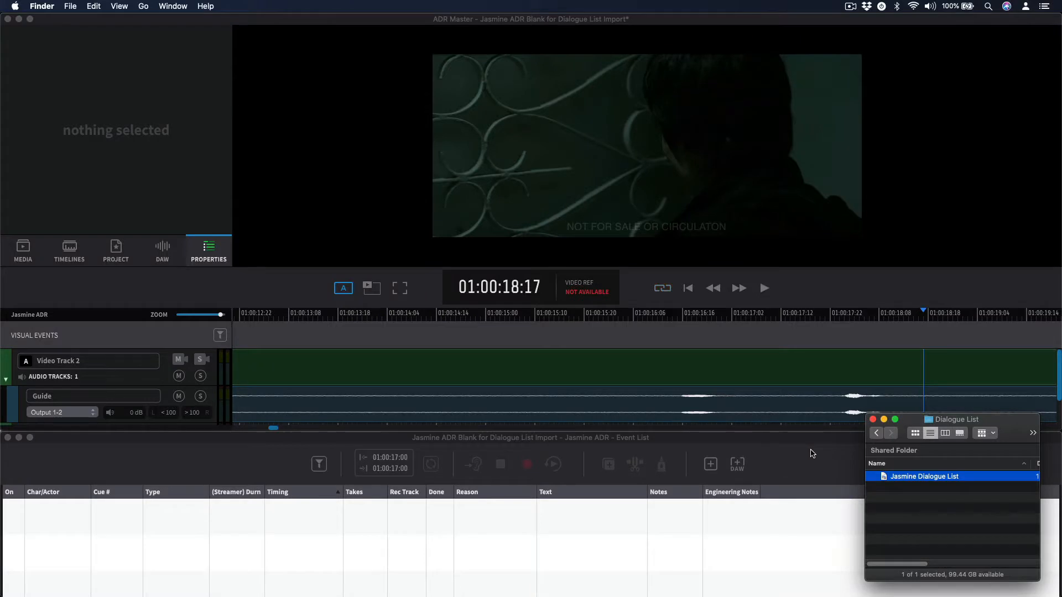
pyautogui.moveTo(816, 455)
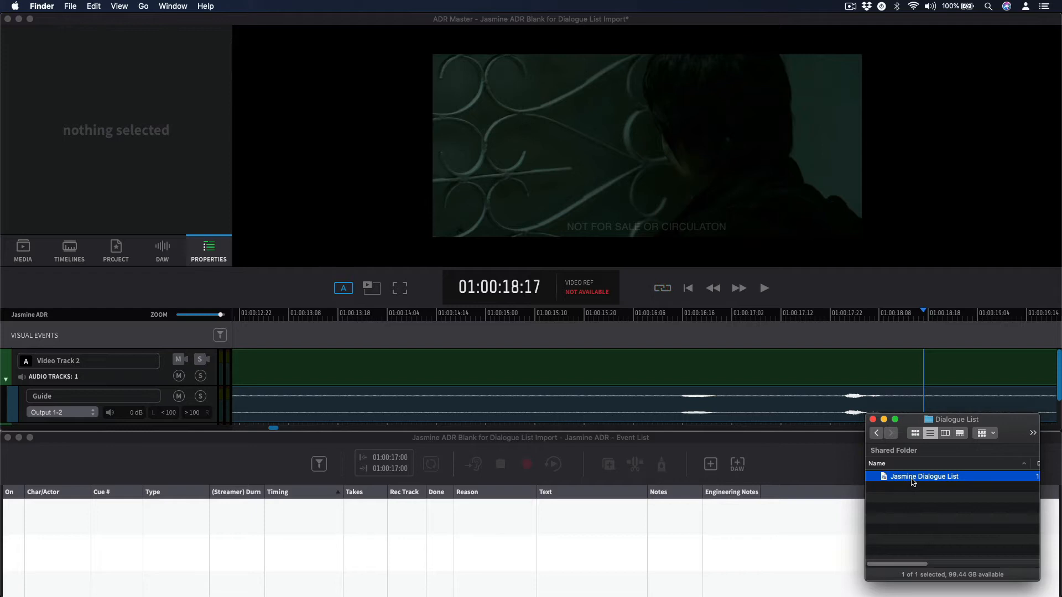
# Step: View the Jasmine dialogue list PDF's timecodes, characters and lines in Preview
pyautogui.doubleClick(924, 475)
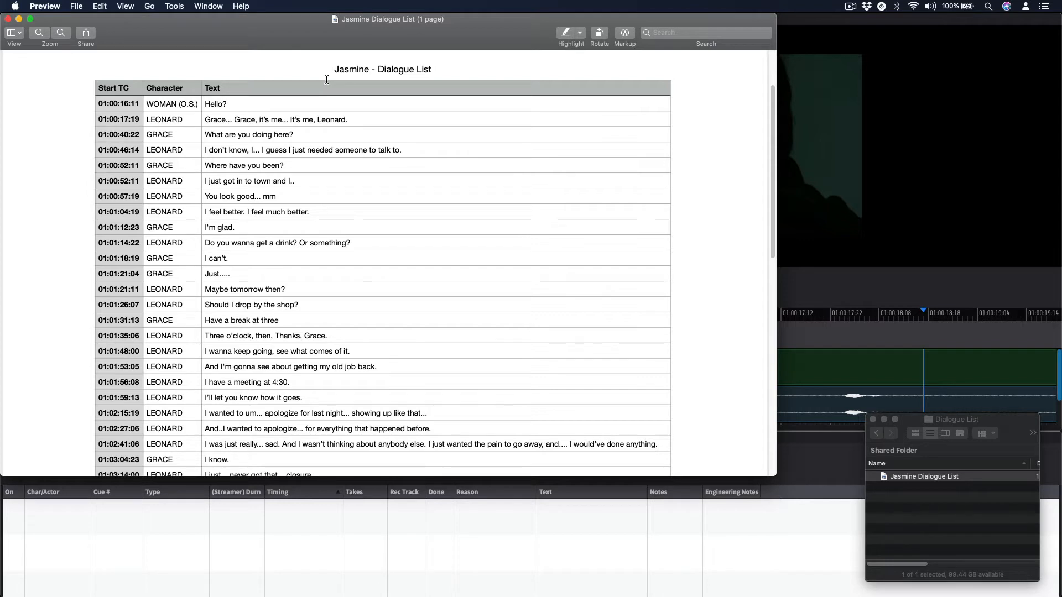
pyautogui.moveTo(297, 93)
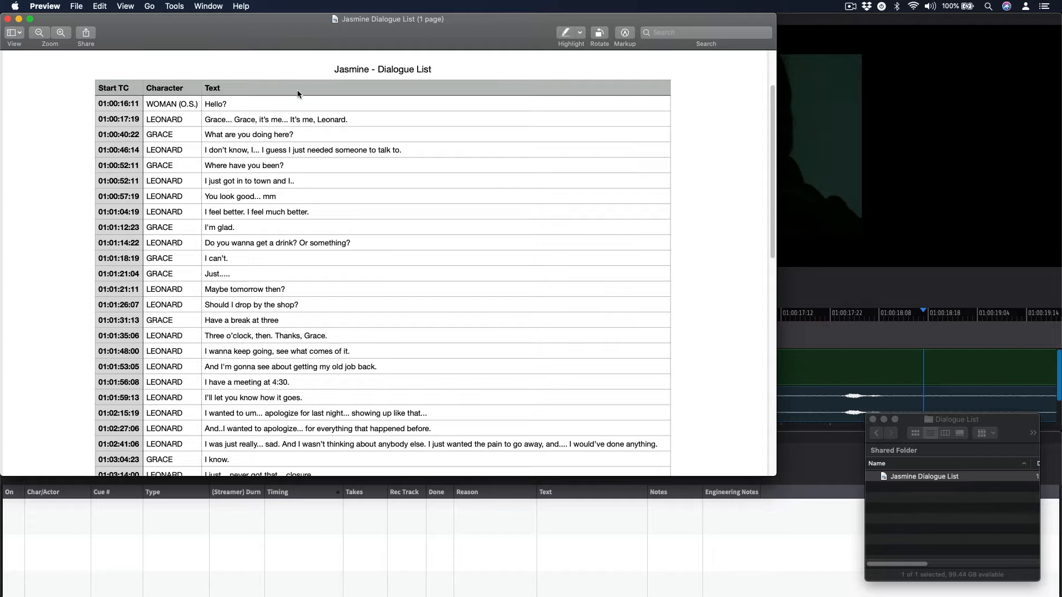
pyautogui.moveTo(206, 119); pyautogui.dragTo(294, 134)
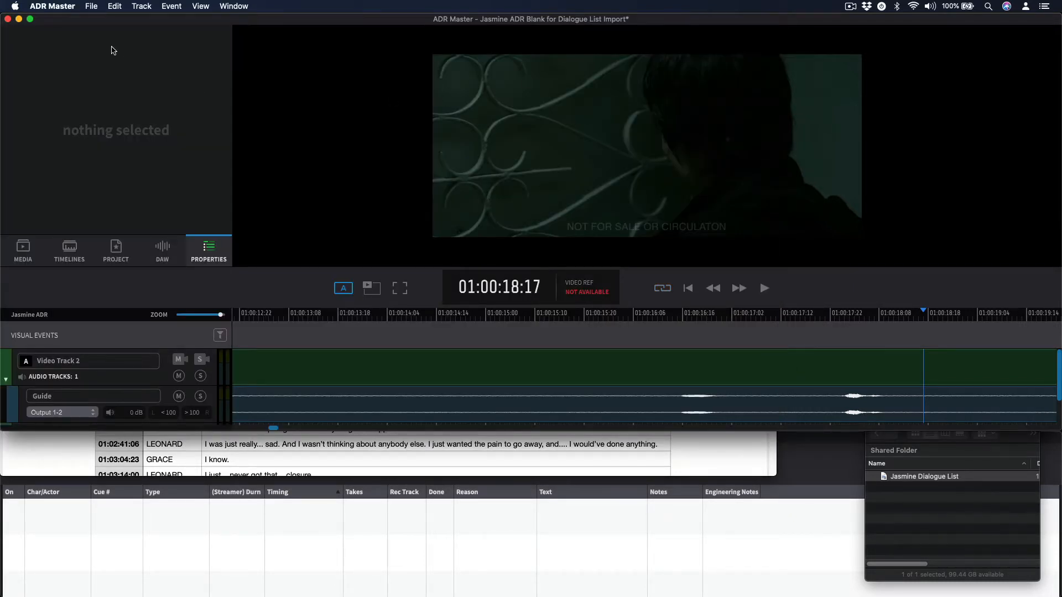
# Step: Import the Jasmine Dialogue List PDF via File > Import Shooting Script
pyautogui.click(91, 7)
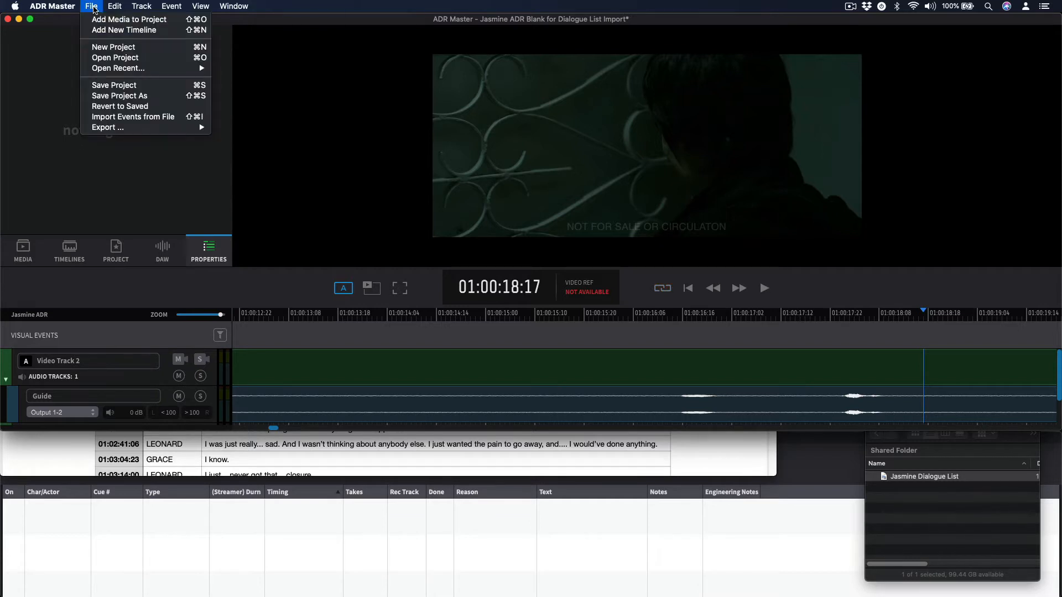
pyautogui.click(132, 116)
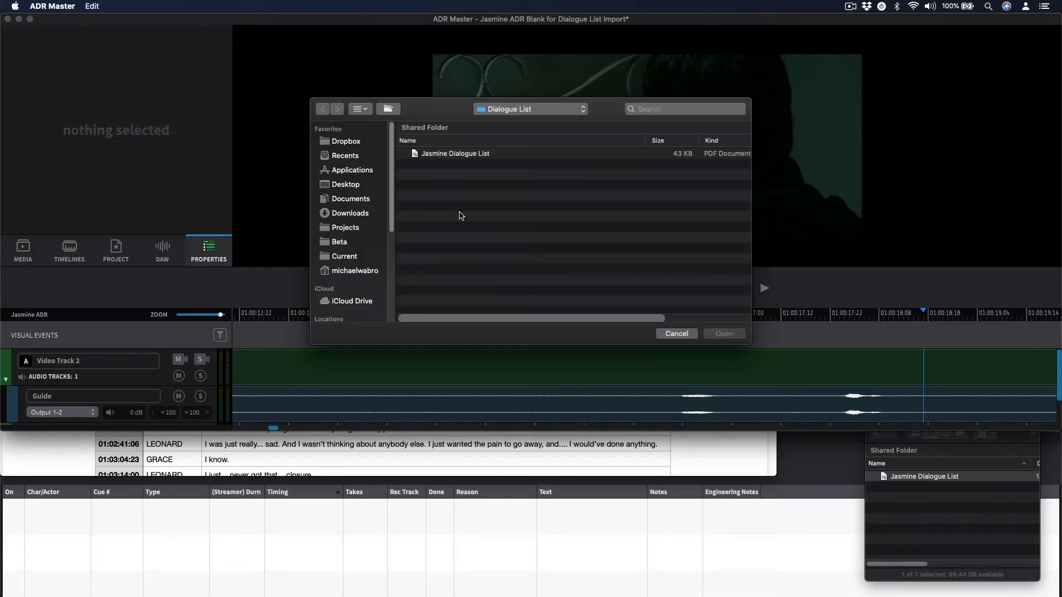
pyautogui.click(455, 152)
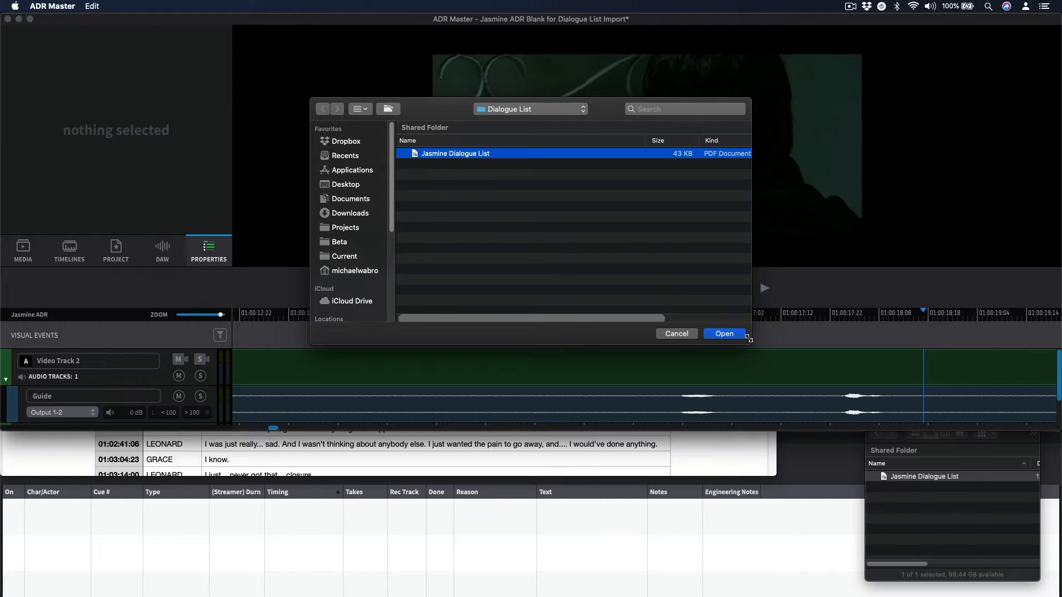
pyautogui.click(723, 332)
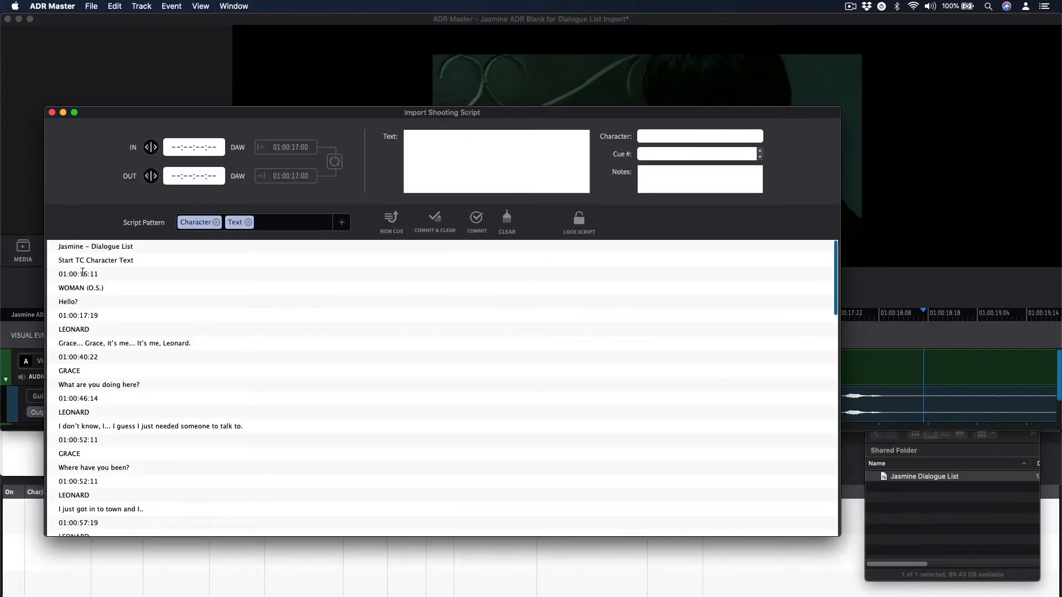
# Step: Add Start TC to the script pattern and move it before Character and Text, previewing on the first lines
pyautogui.click(77, 273)
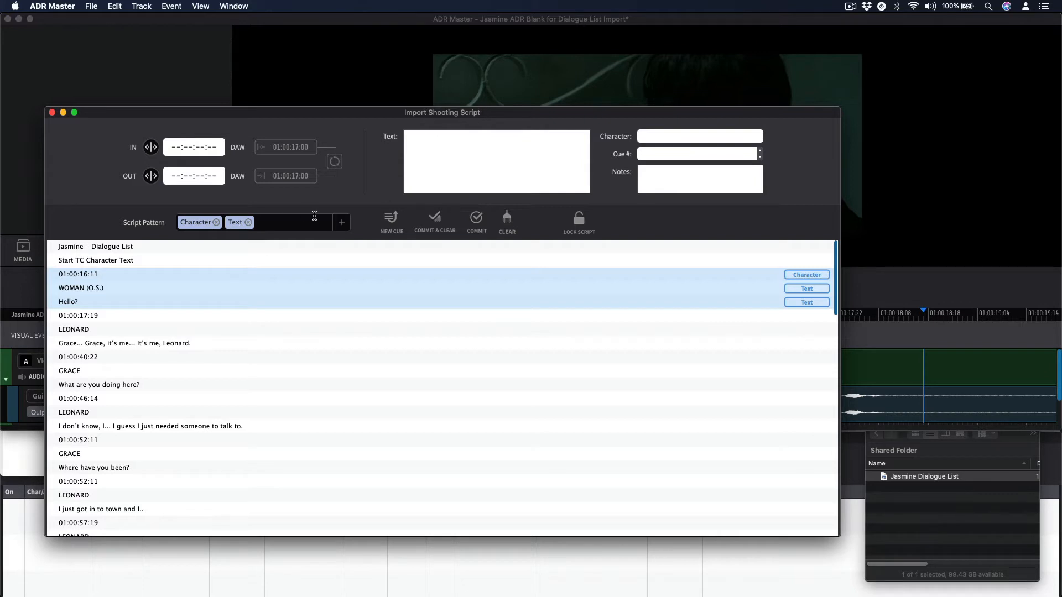
pyautogui.click(342, 223)
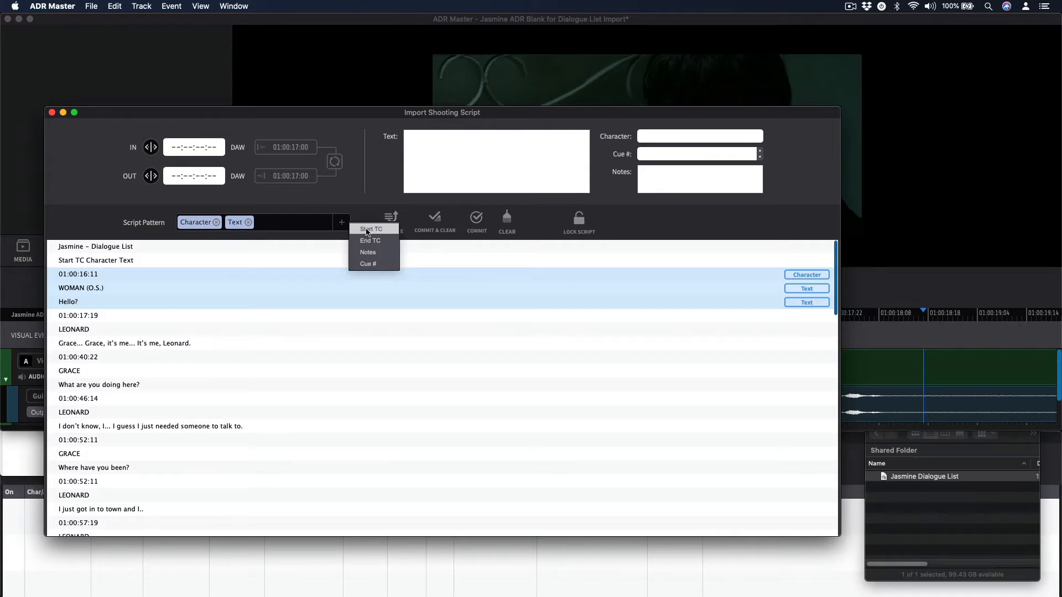
pyautogui.click(369, 229)
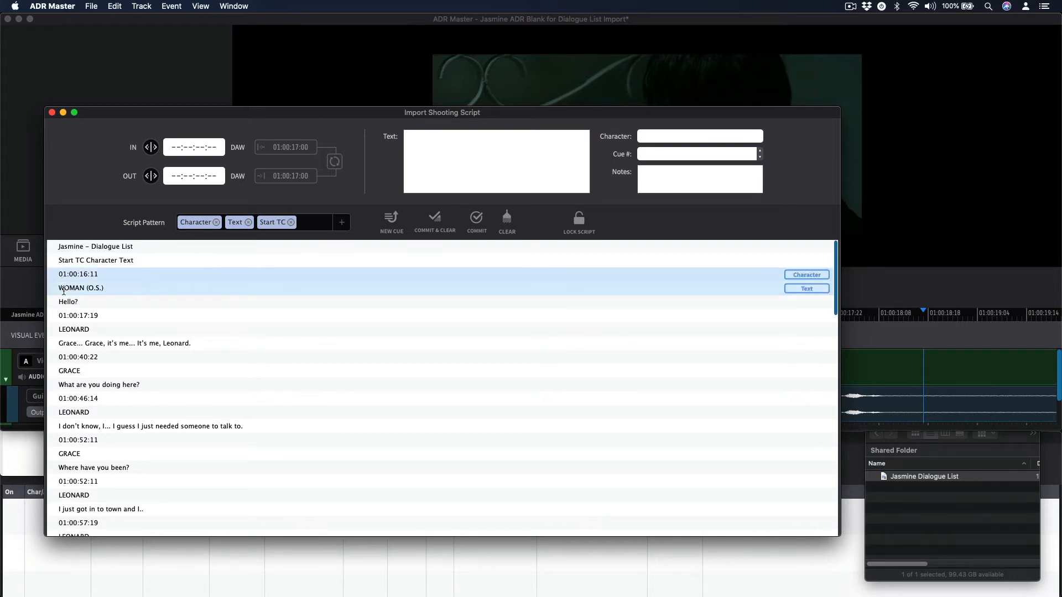
pyautogui.click(67, 301)
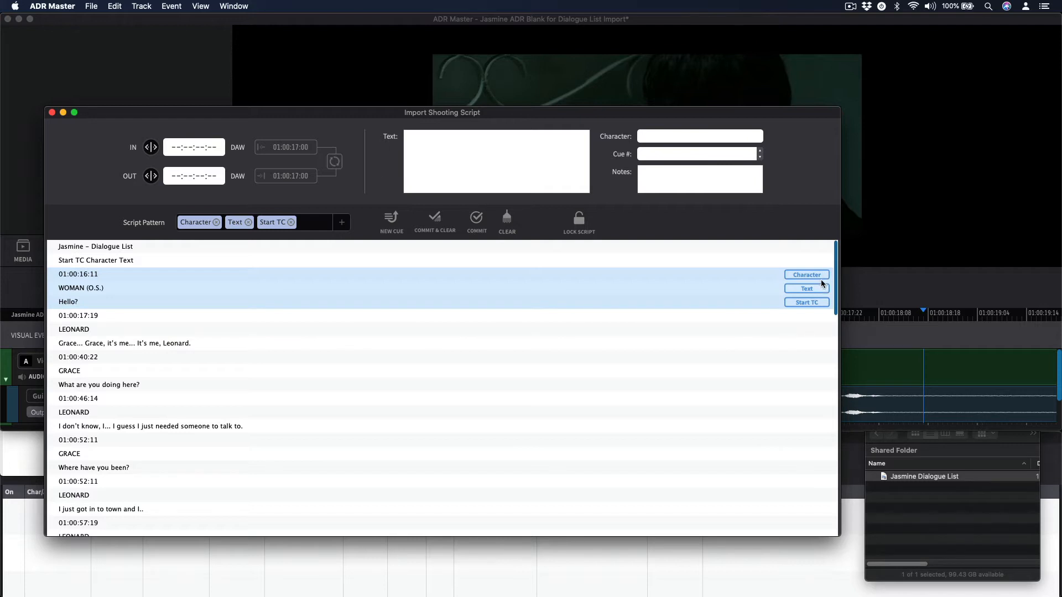
pyautogui.click(271, 222)
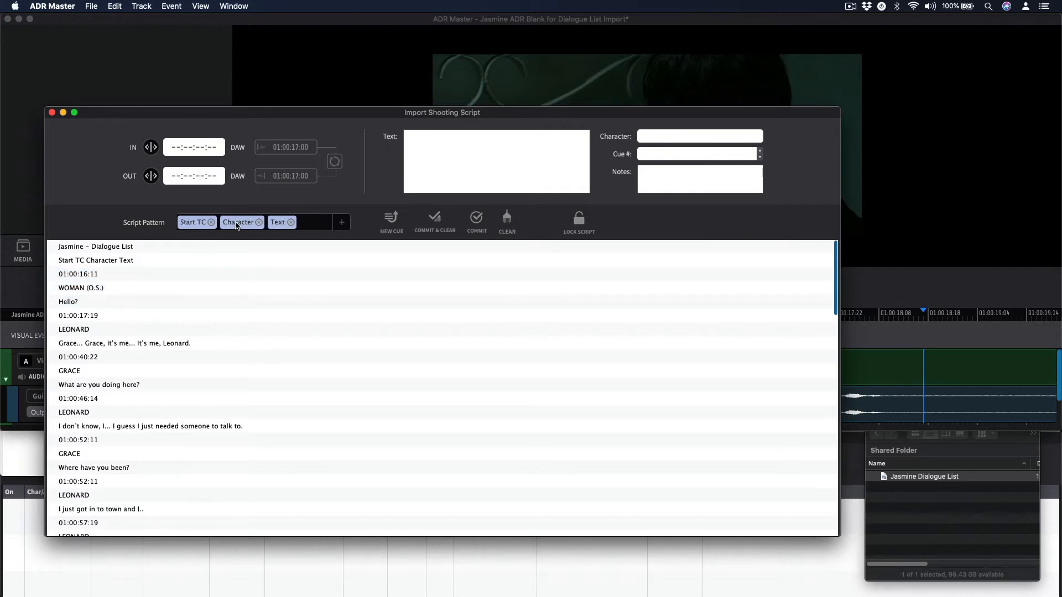
pyautogui.click(77, 273)
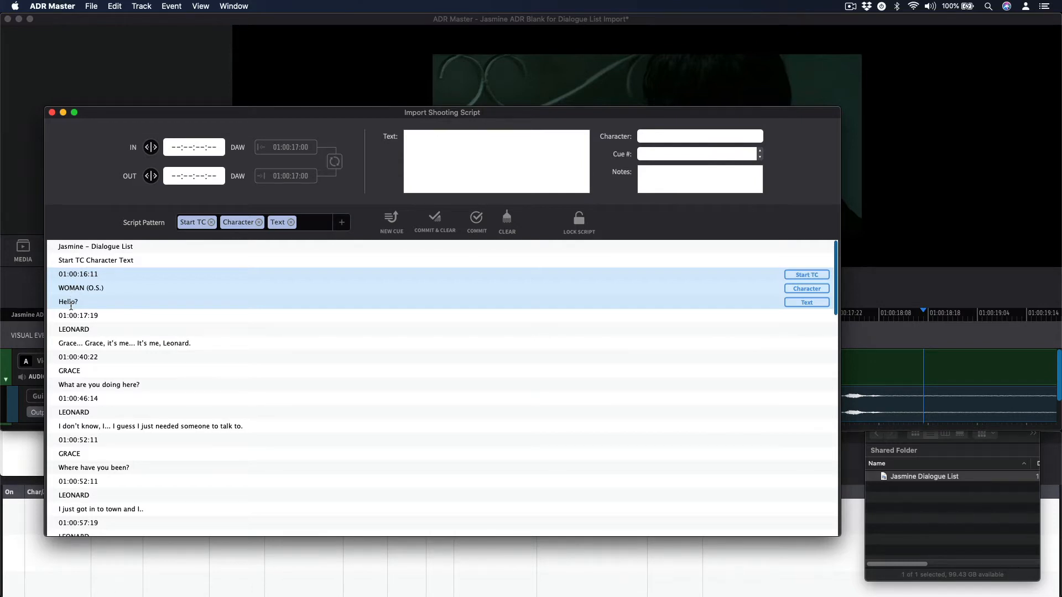
pyautogui.click(342, 222)
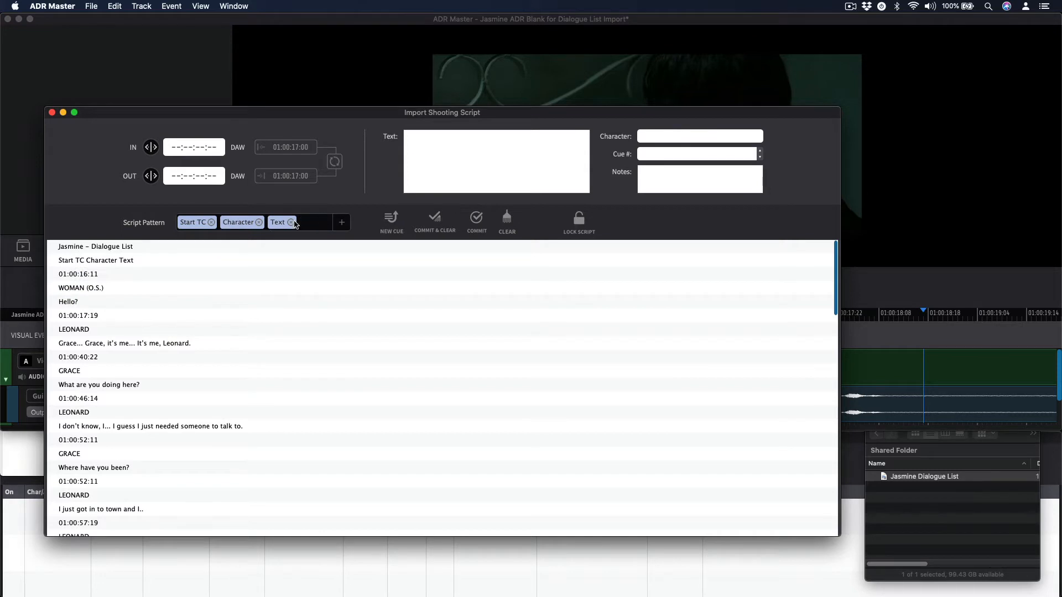
# Step: Load the first line as cue WOMA0001: 01:00:16:11, WOMAN (O.S.), Hello?
pyautogui.click(78, 273)
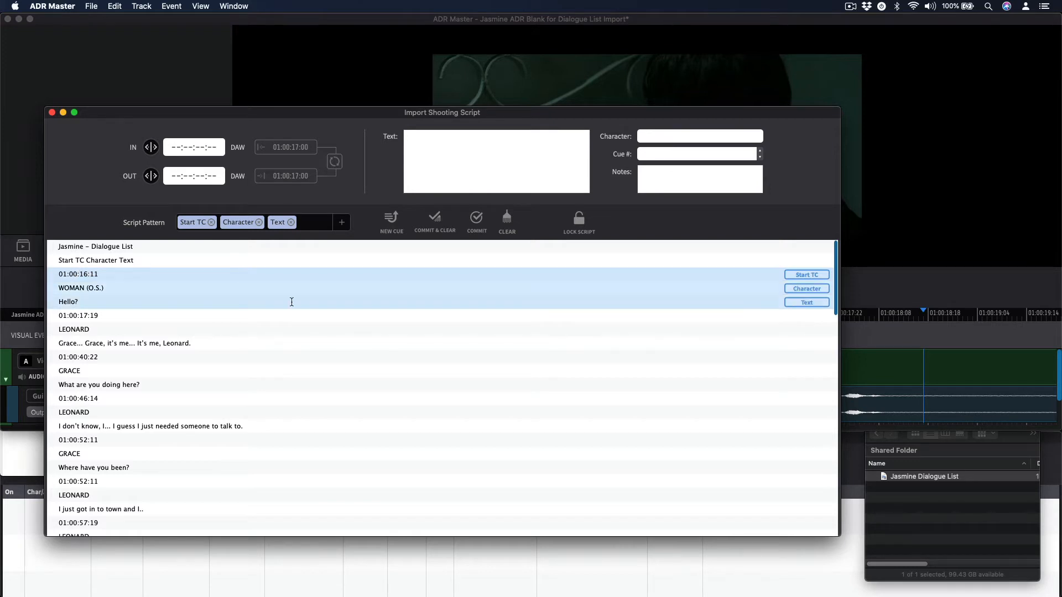
pyautogui.moveTo(661, 267)
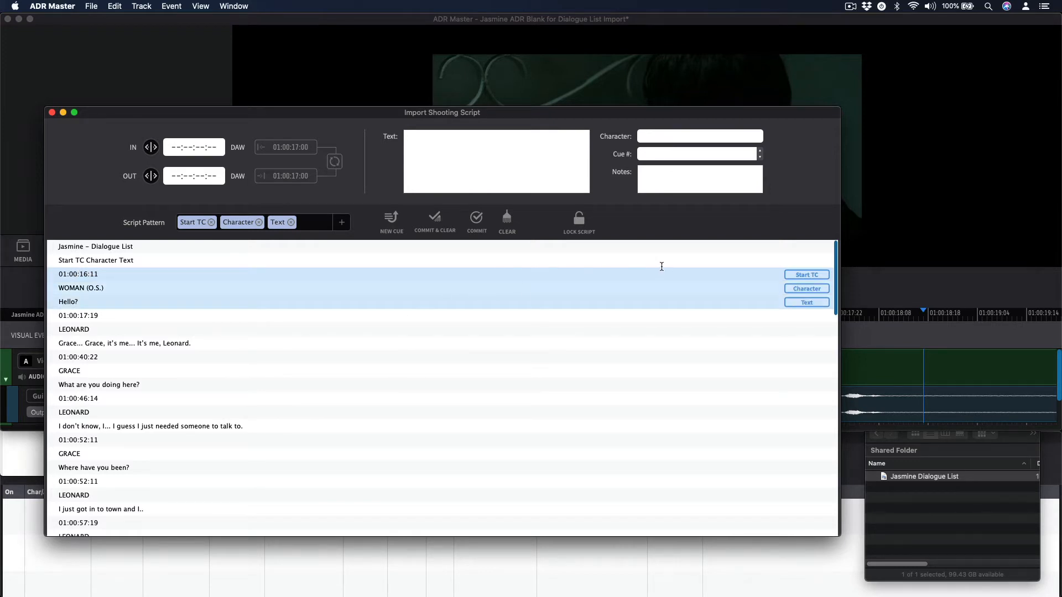
pyautogui.moveTo(195, 277)
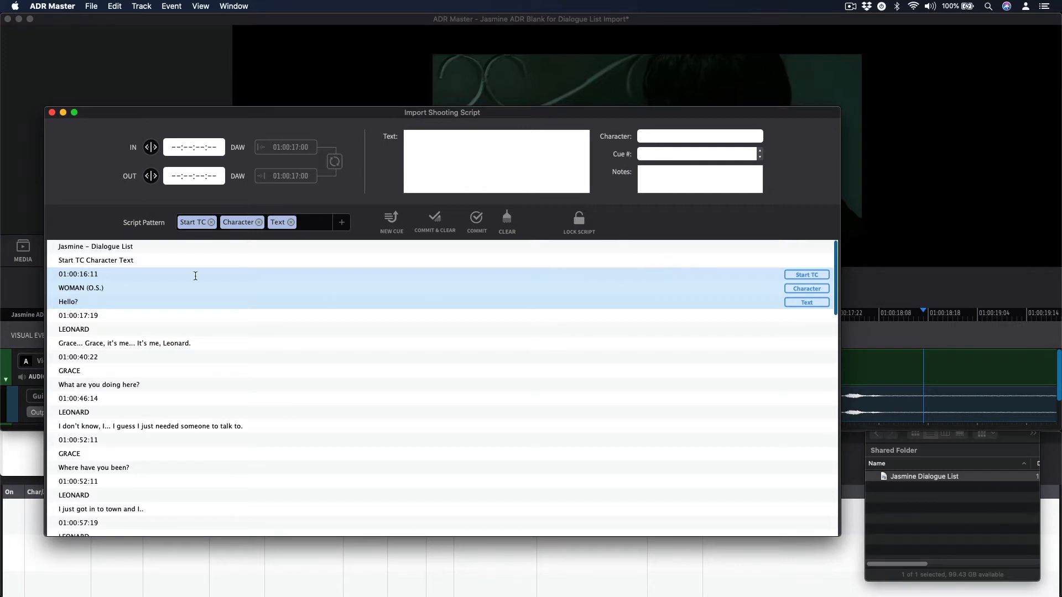
pyautogui.moveTo(724, 317)
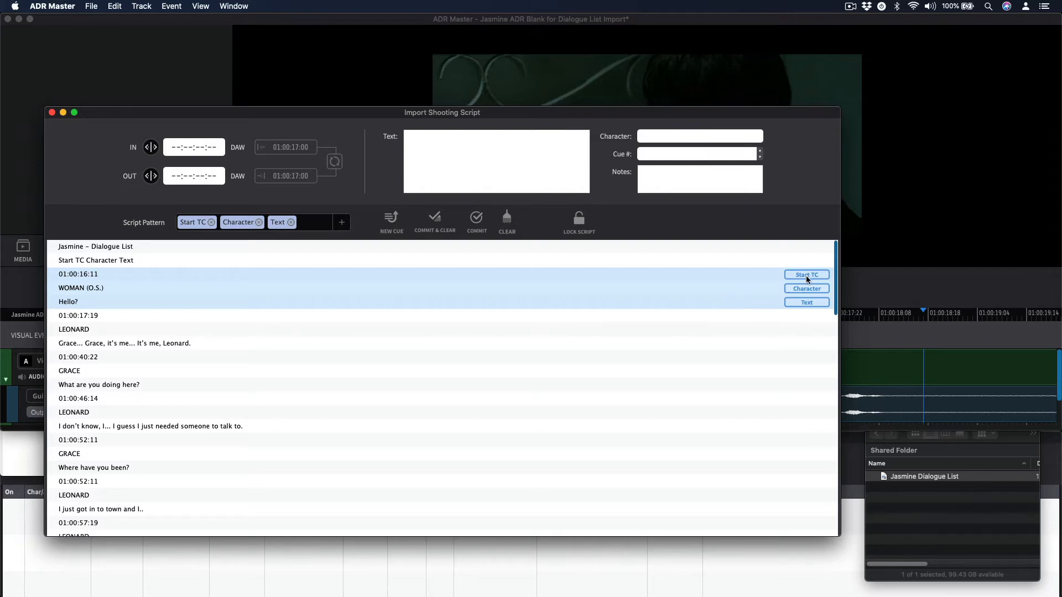
pyautogui.moveTo(378, 287)
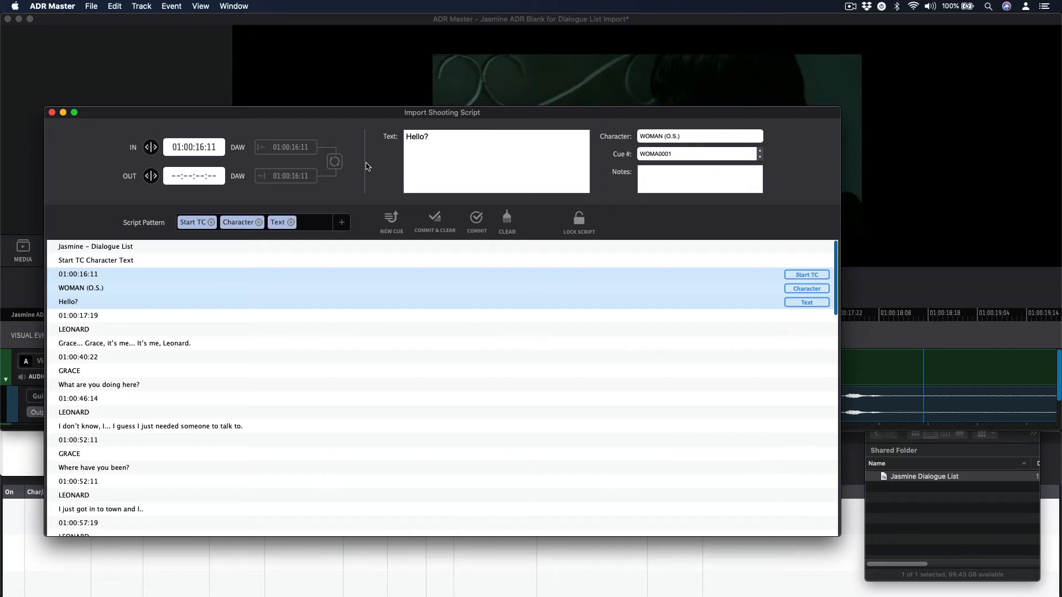
pyautogui.moveTo(885, 397)
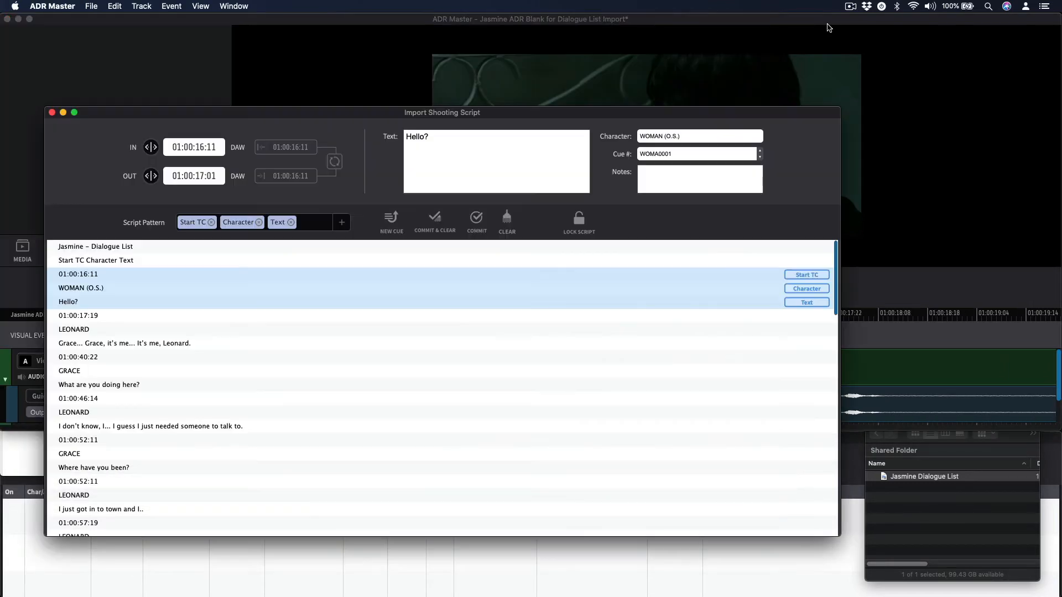
pyautogui.moveTo(302, 203)
pyautogui.write(' e')
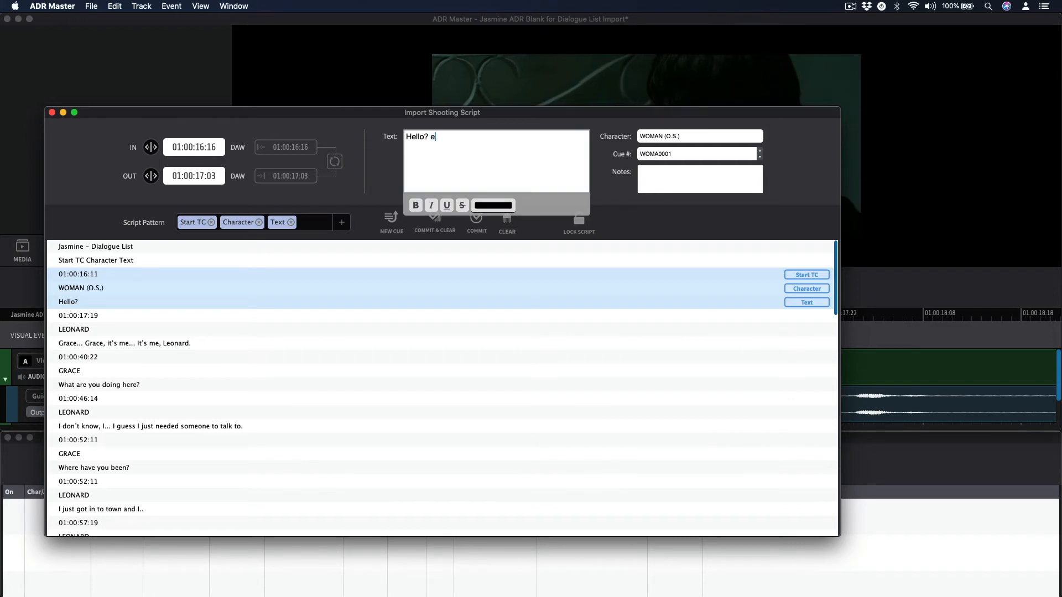
# Step: Remove the stray letters so the cue text stays just Hello?
pyautogui.write('xt')
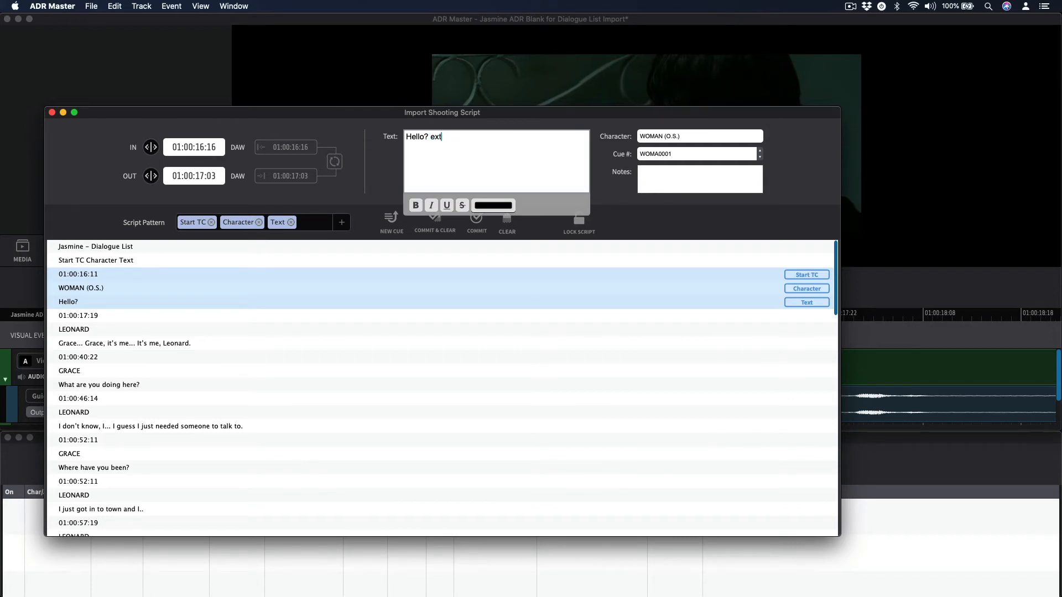
pyautogui.press('BackSpace')
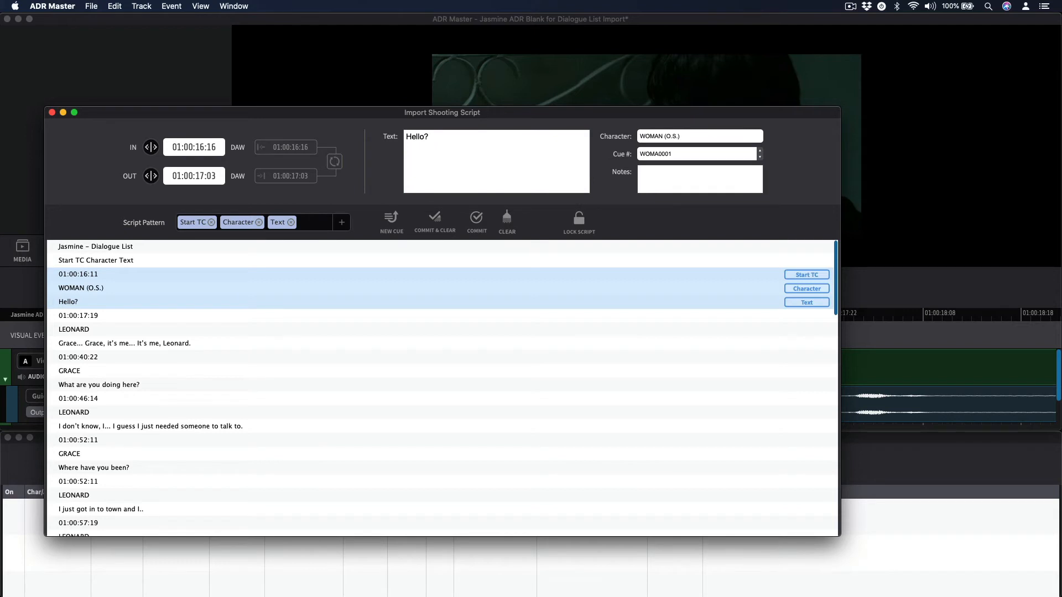
pyautogui.moveTo(616, 145)
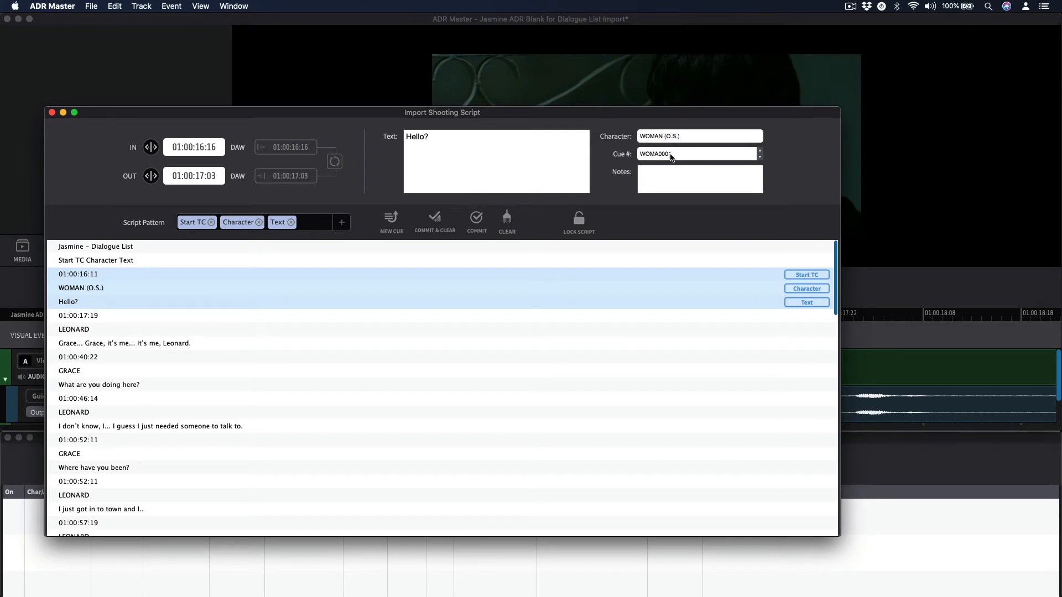
pyautogui.moveTo(677, 153)
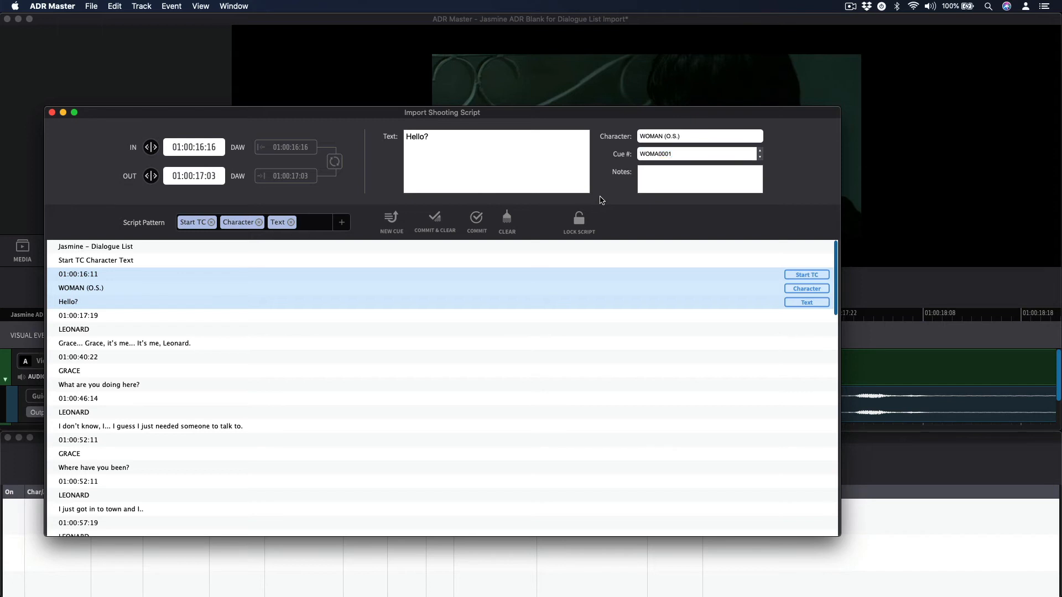
pyautogui.moveTo(649, 180)
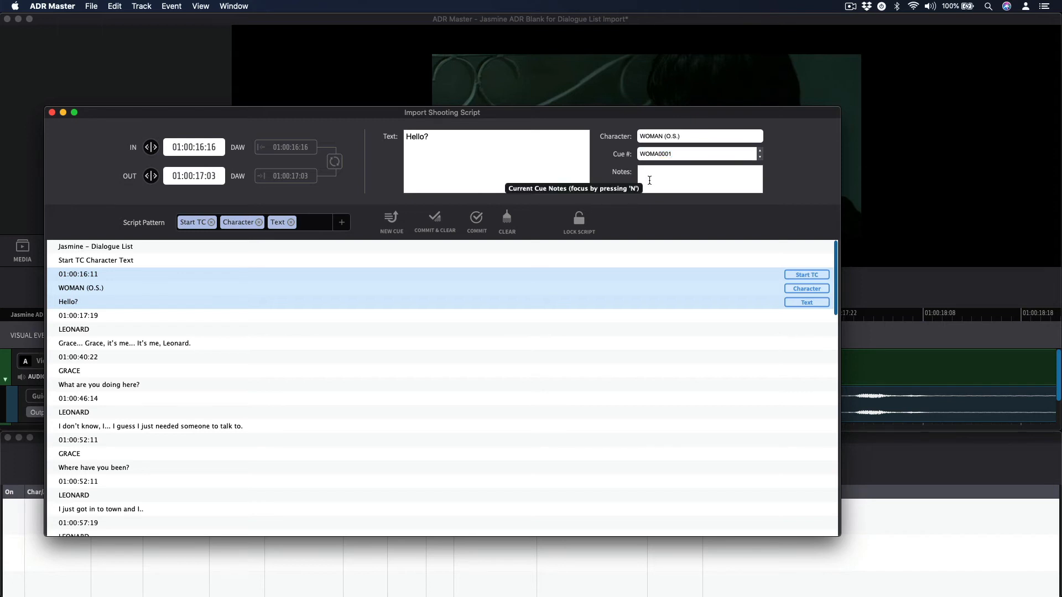
# Step: Note the Hello? cue 'behind door' and commit it with Commit & Clear
pyautogui.click(699, 178)
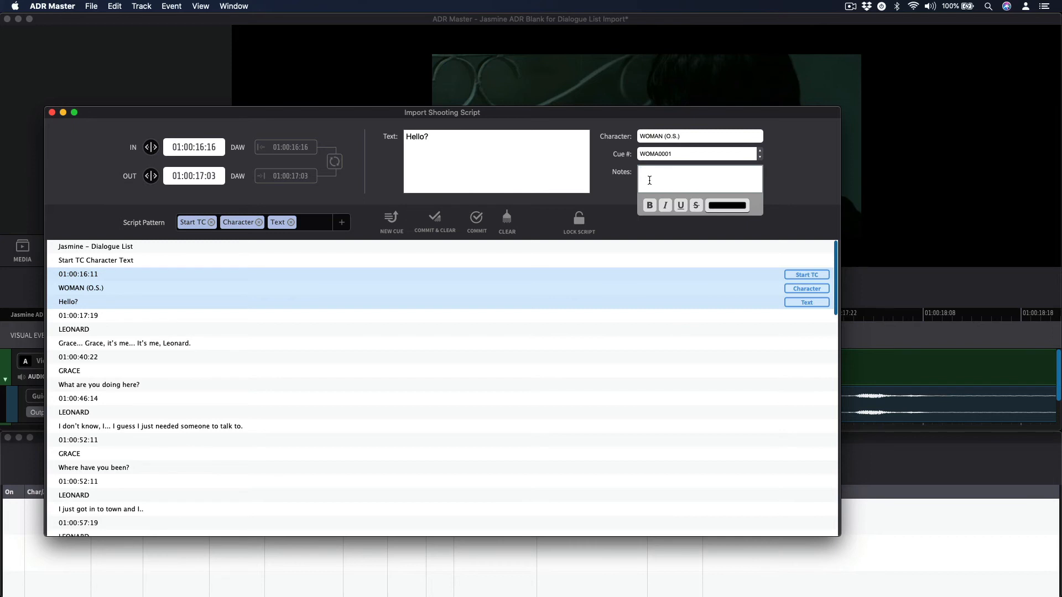
pyautogui.write('behind door')
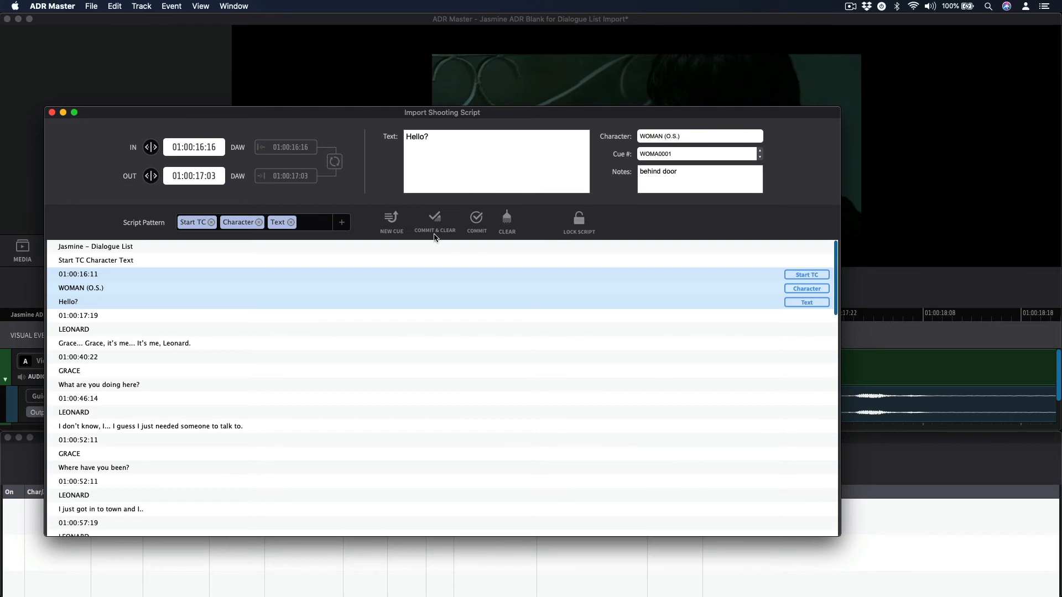
pyautogui.moveTo(434, 218)
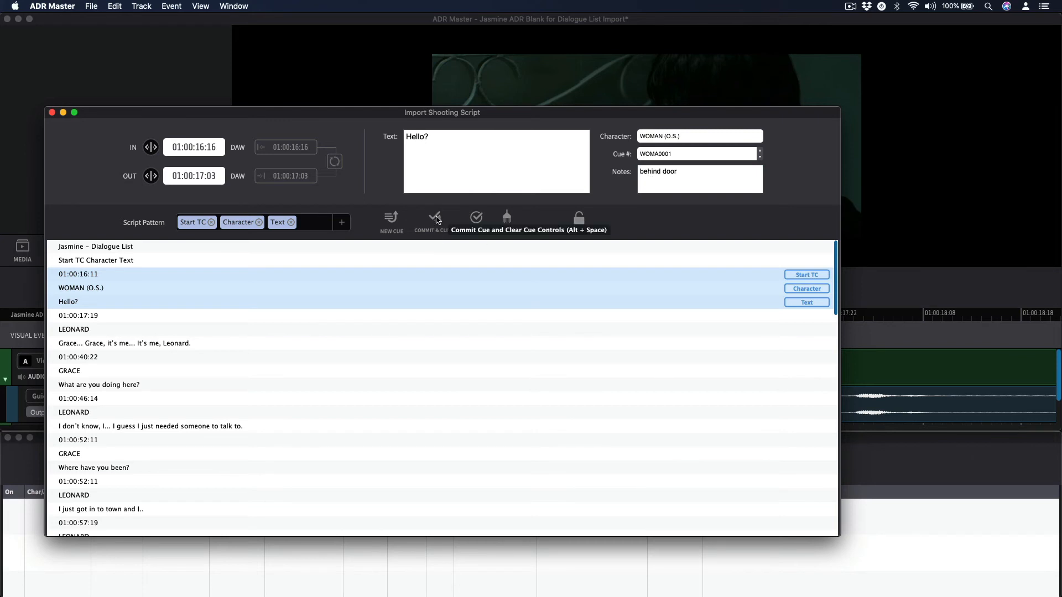
pyautogui.click(433, 218)
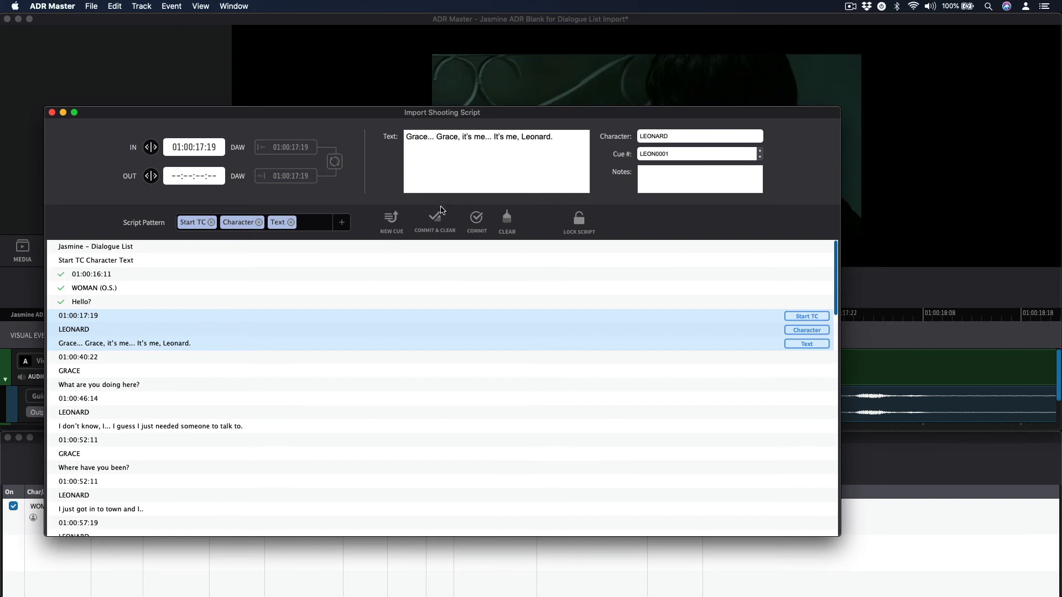
pyautogui.moveTo(436, 219)
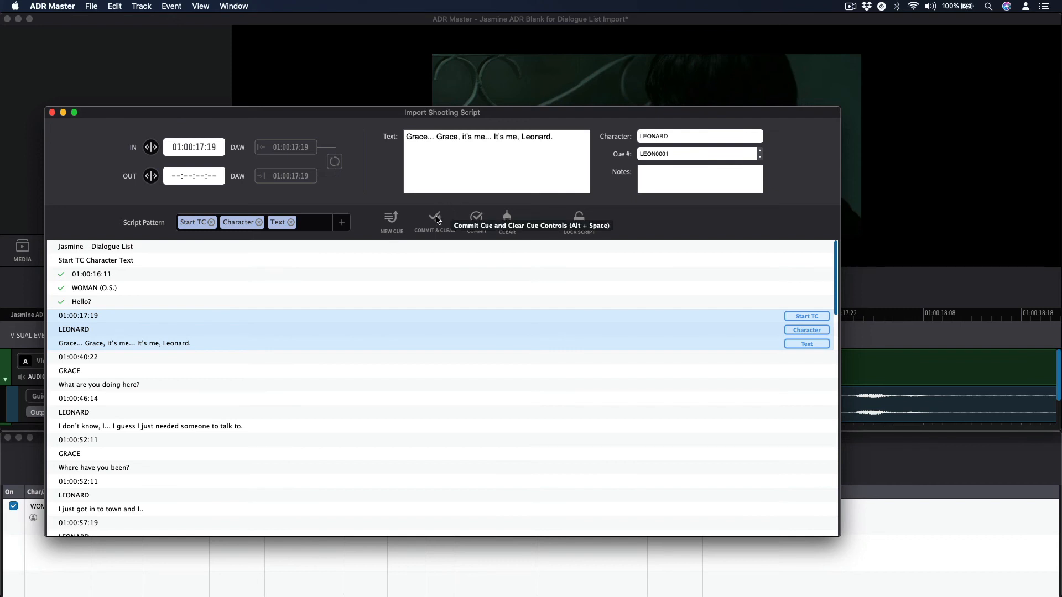
pyautogui.moveTo(74, 327)
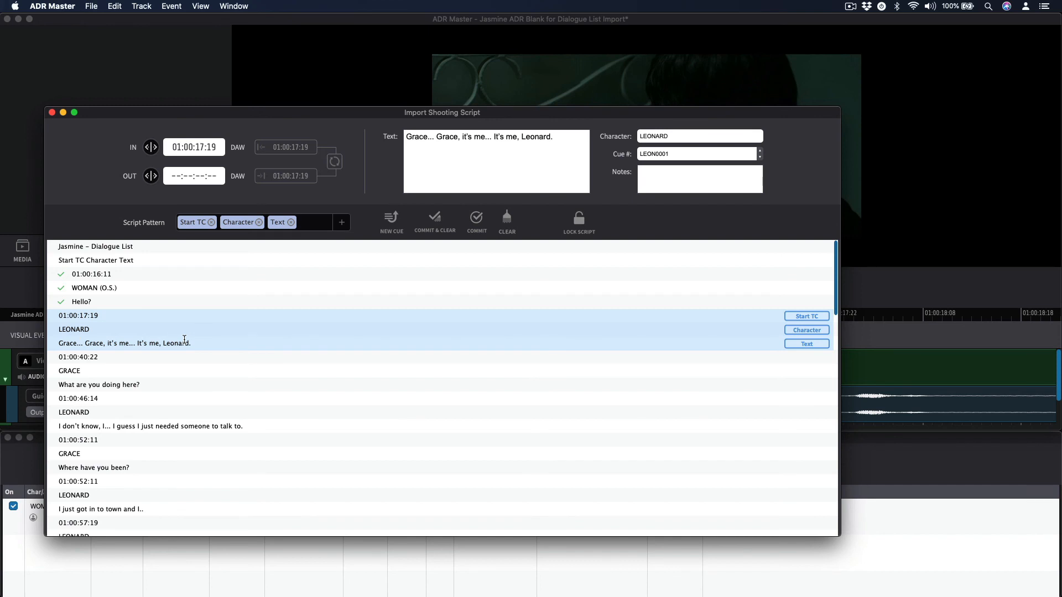
pyautogui.moveTo(435, 218)
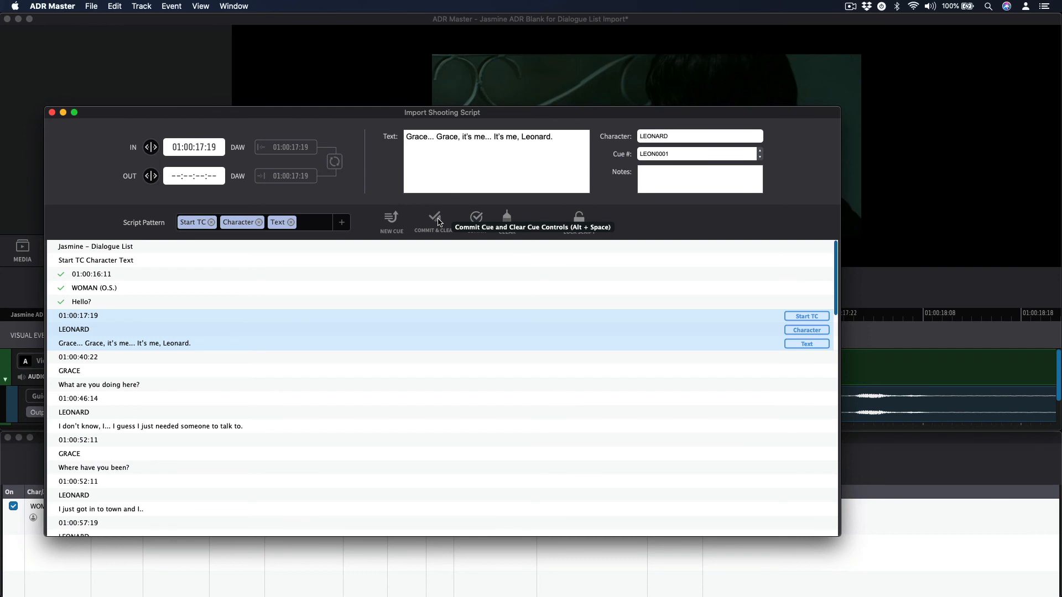
pyautogui.moveTo(475, 218)
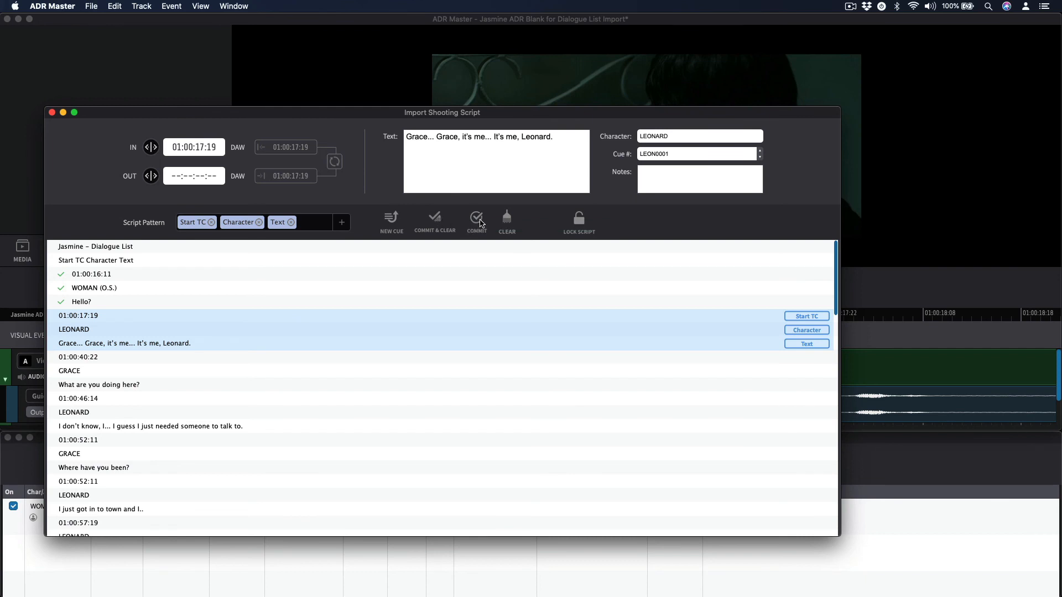
pyautogui.moveTo(476, 218)
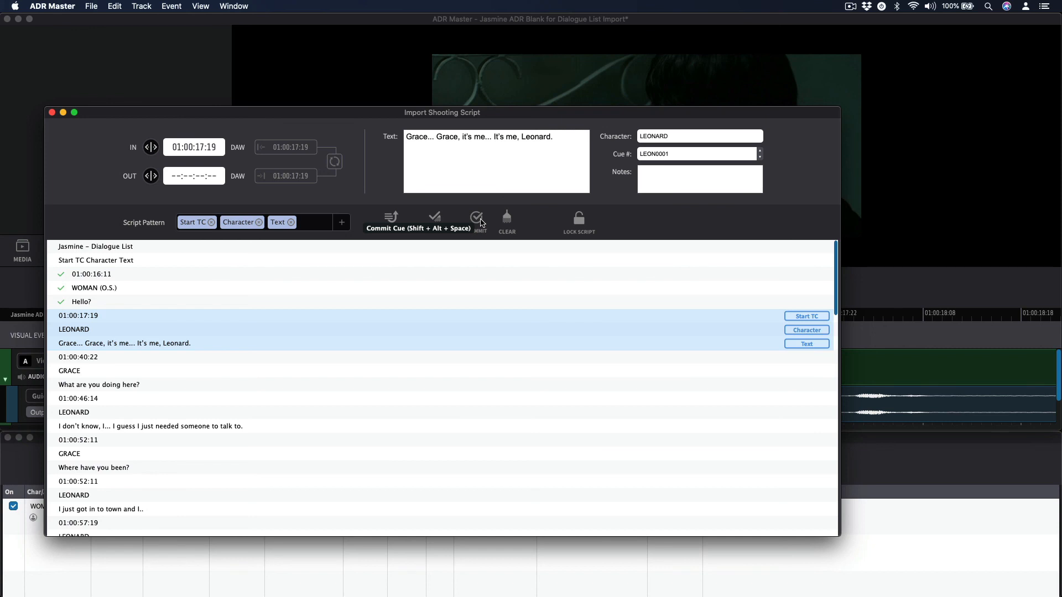
# Step: Commit Leonard's 'Grace... Grace, it's me...' line as cue LEON0001
pyautogui.click(476, 217)
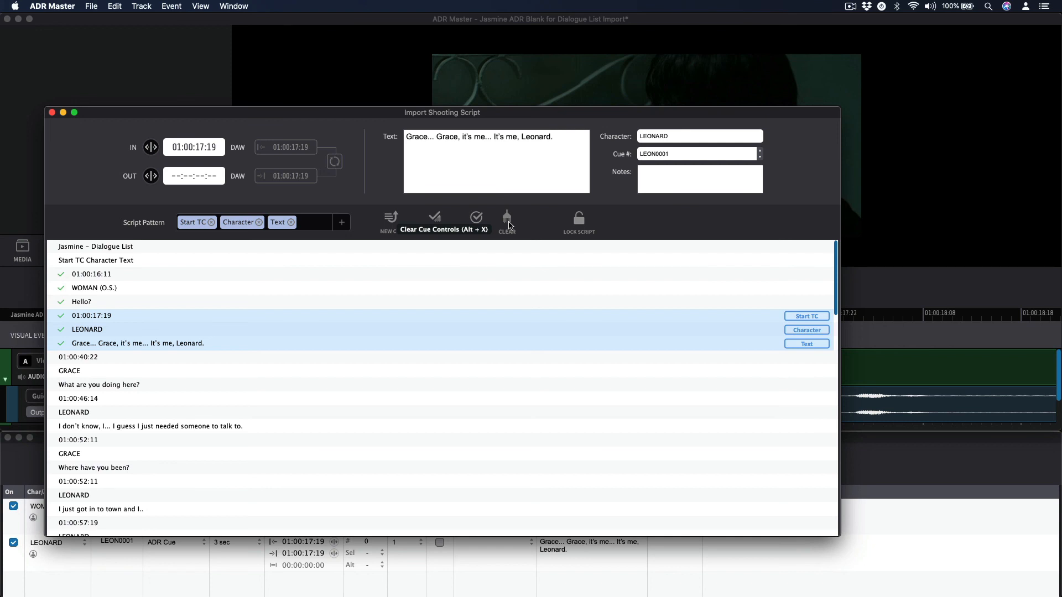
# Step: Clear all cue fields and return to the File menu
pyautogui.click(506, 217)
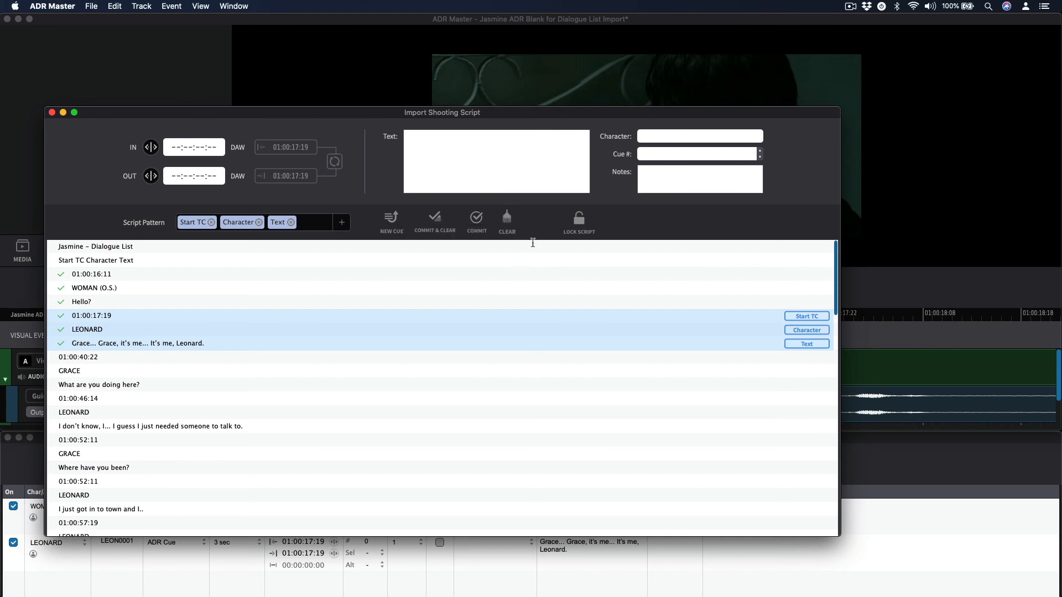
pyautogui.moveTo(538, 225)
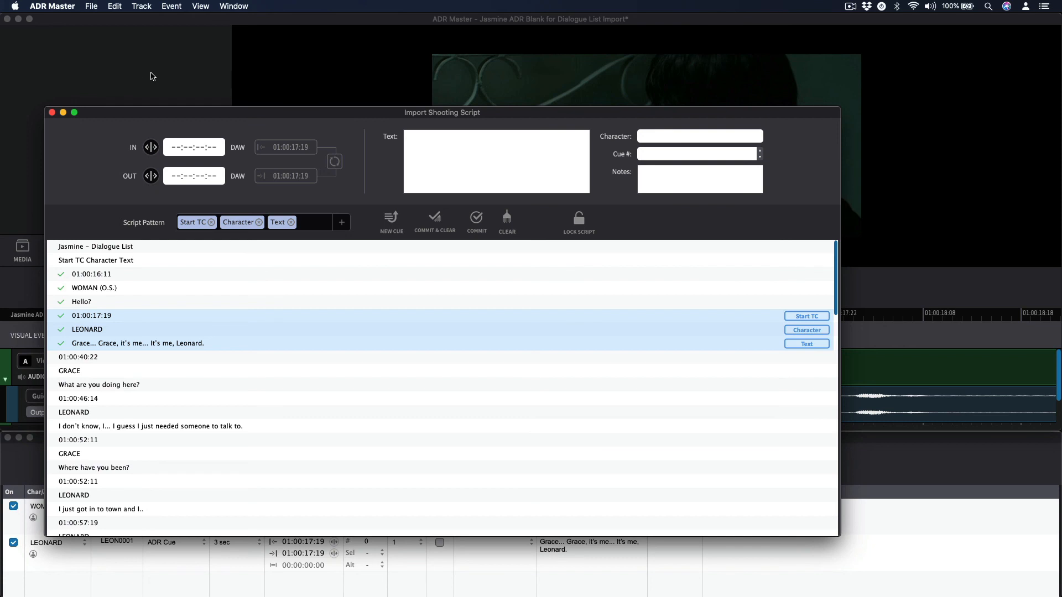
pyautogui.click(91, 7)
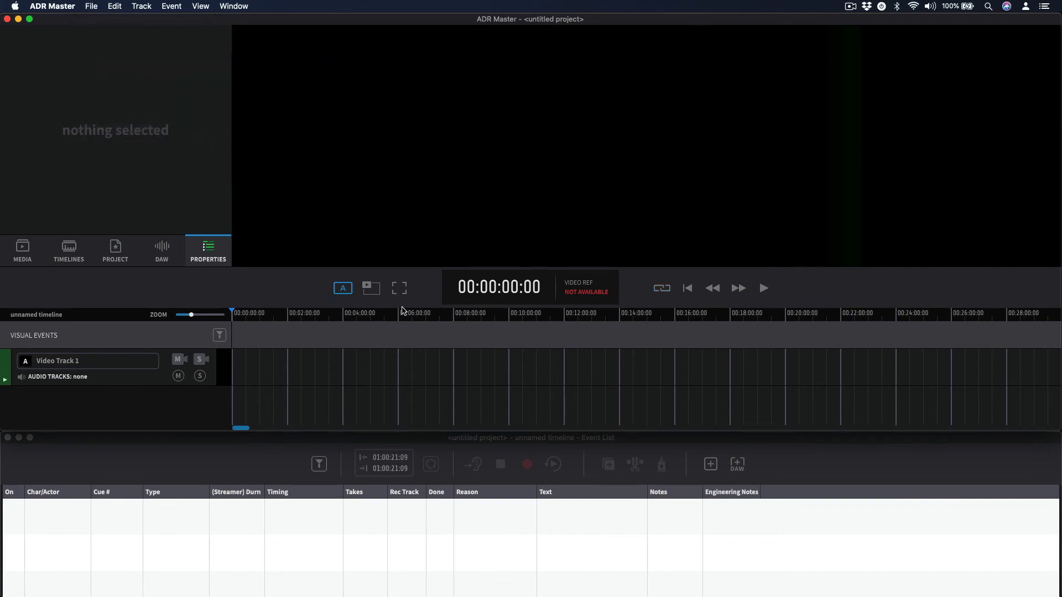
pyautogui.moveTo(398, 344)
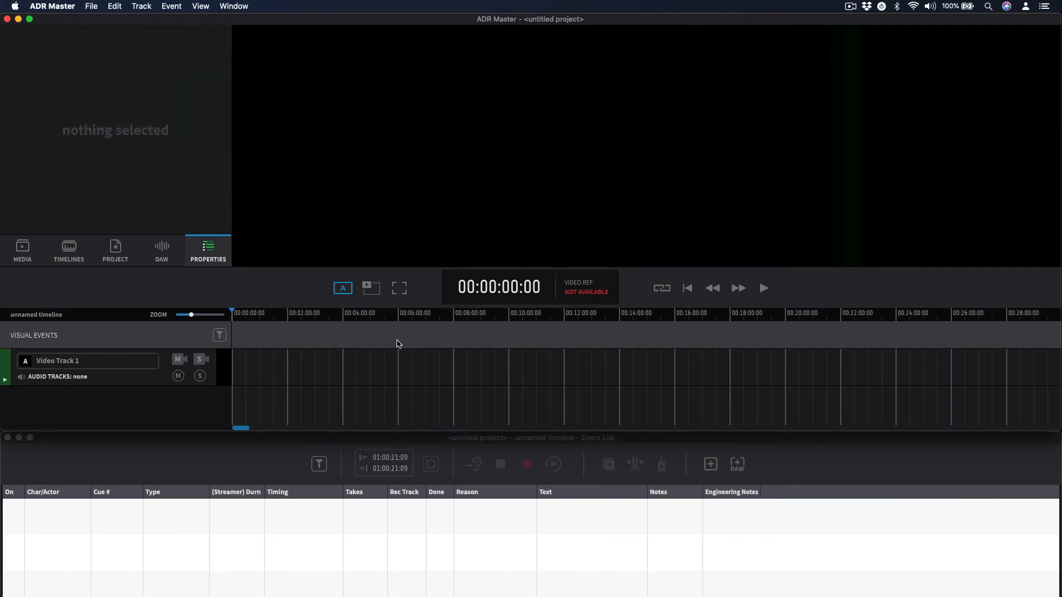